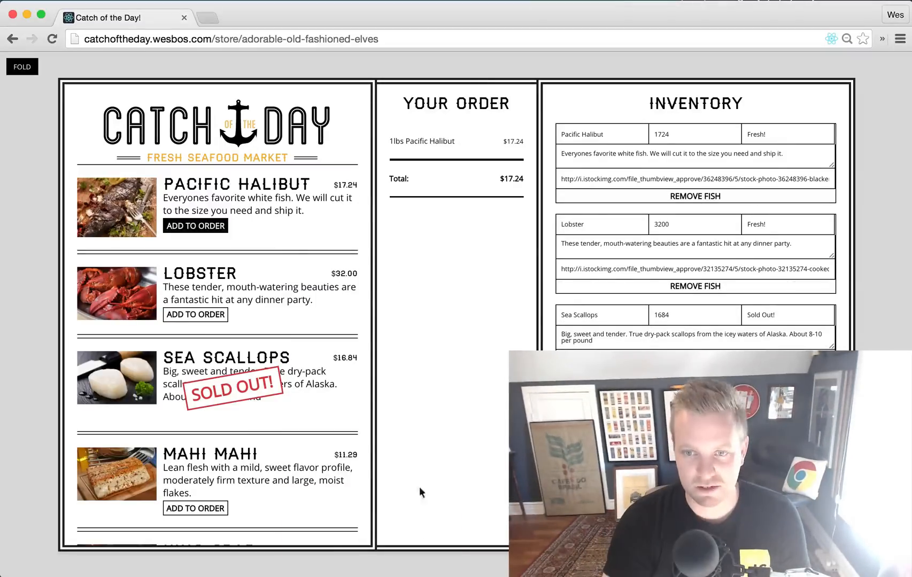
- Add Lobster, two more pounds of Pacific Halibut and Mahi Mahi, bringing the order to $95.01
{"action": "scroll", "scroll_direction": "down", "scroll_amount": 3}
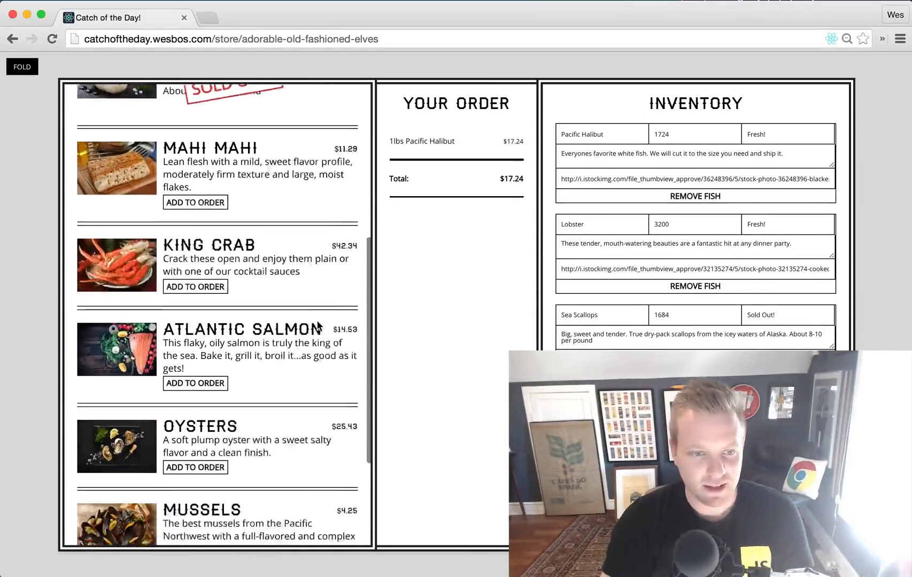
{"action": "scroll", "scroll_direction": "up", "scroll_amount": 3}
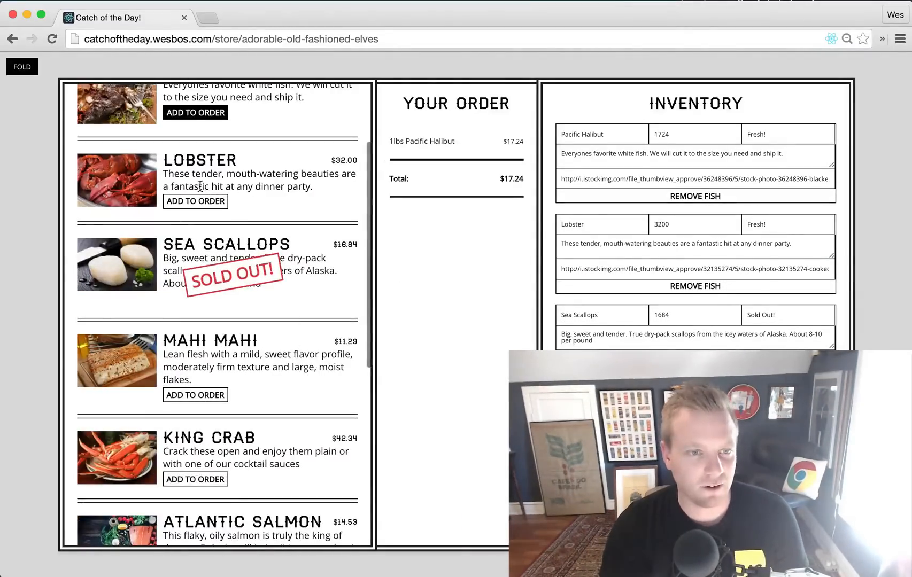
{"action": "scroll", "scroll_direction": "up", "scroll_amount": 3}
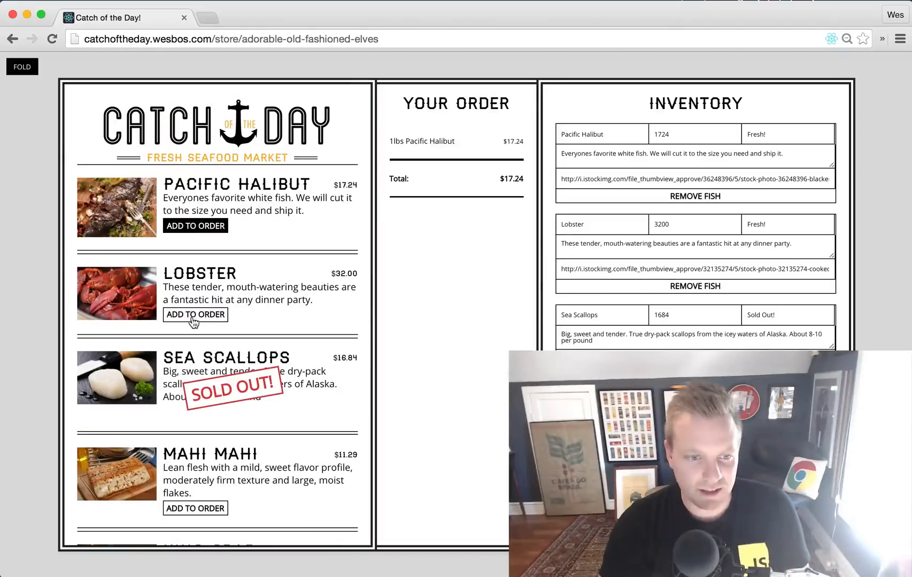
{"action": "left_click", "coordinate": [195, 314]}
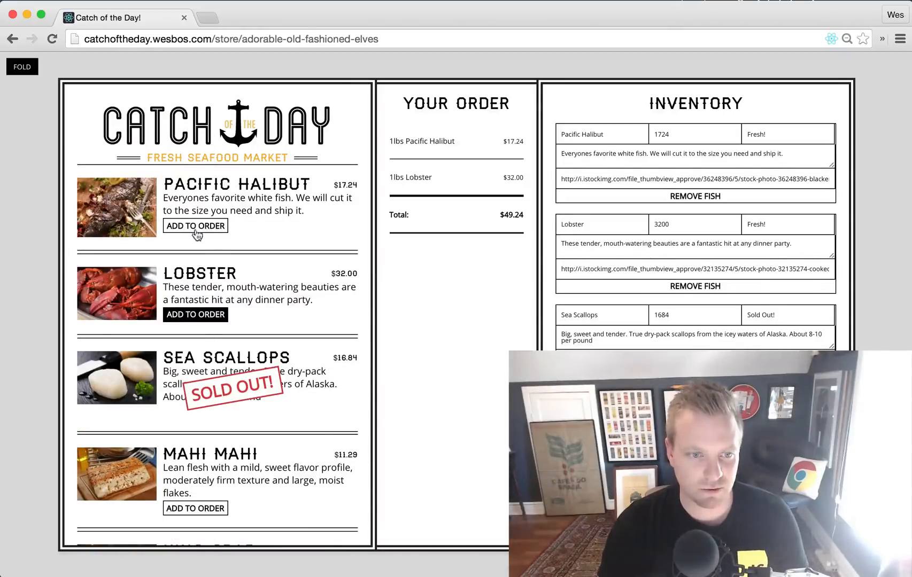
{"action": "left_click", "coordinate": [196, 225]}
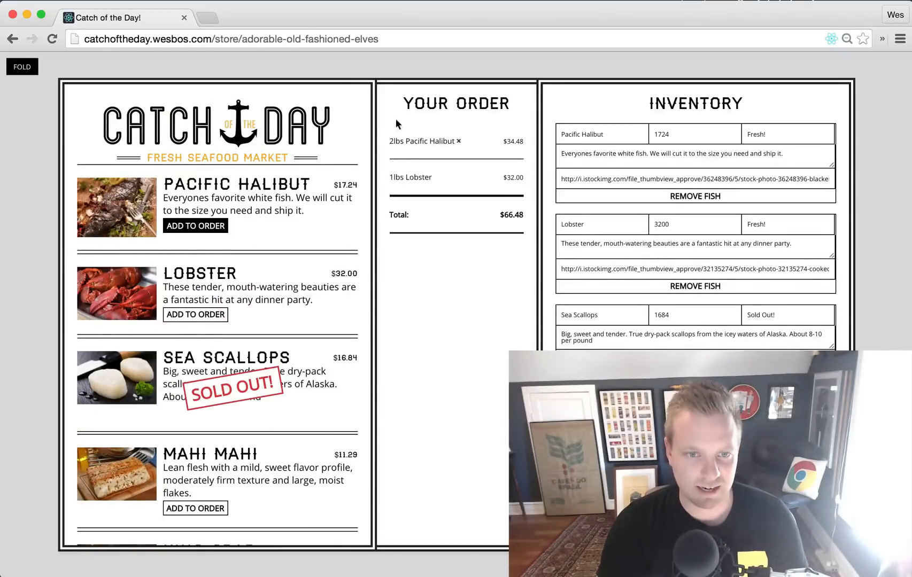
{"action": "left_click", "coordinate": [195, 226]}
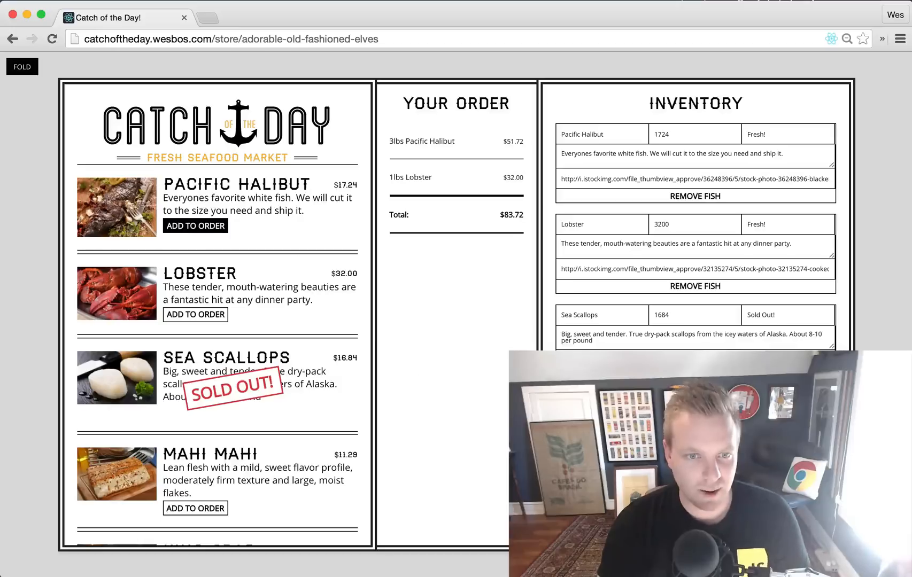
{"action": "scroll", "scroll_direction": "down", "scroll_amount": 3}
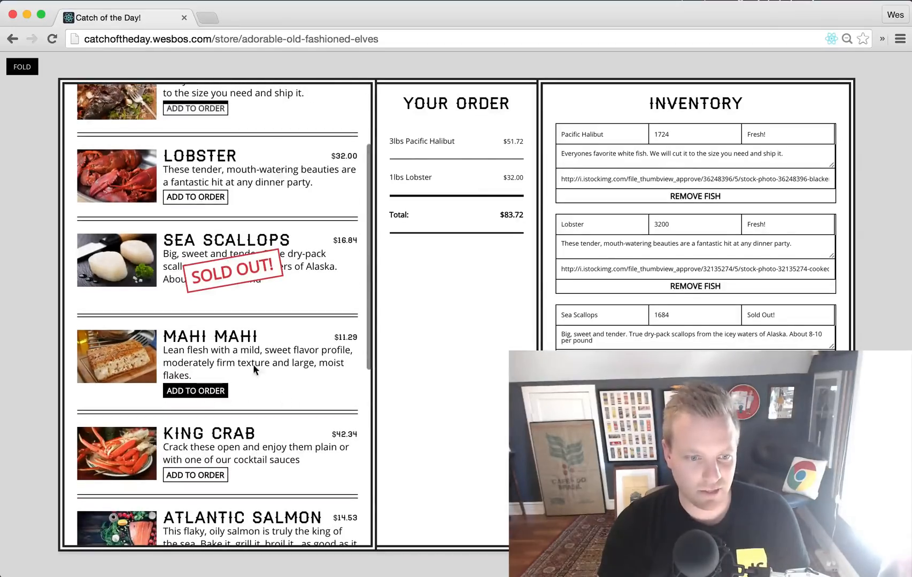
{"action": "left_click", "coordinate": [196, 391]}
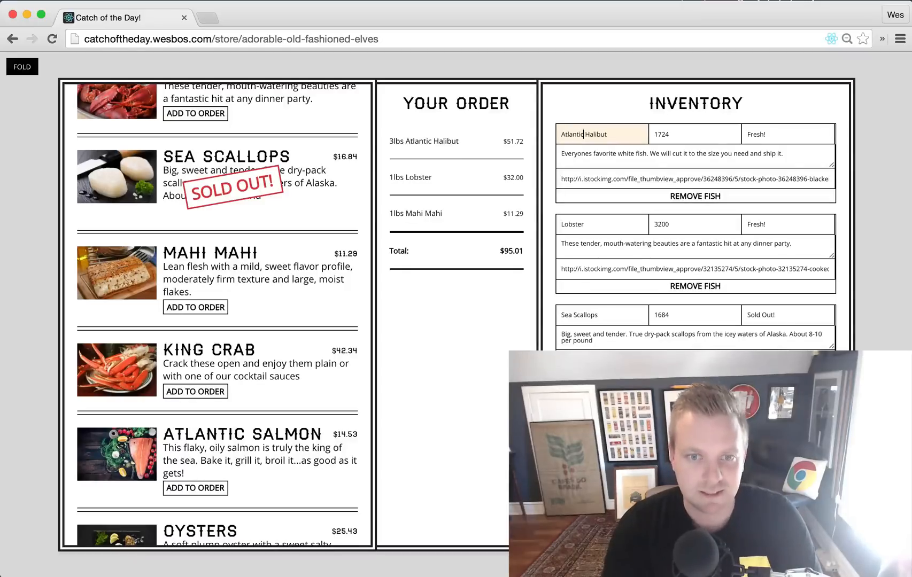
- Rename the first inventory fish from Pacific Halibut to Atlantic Halibut
{"action": "scroll", "scroll_direction": "up", "scroll_amount": 3}
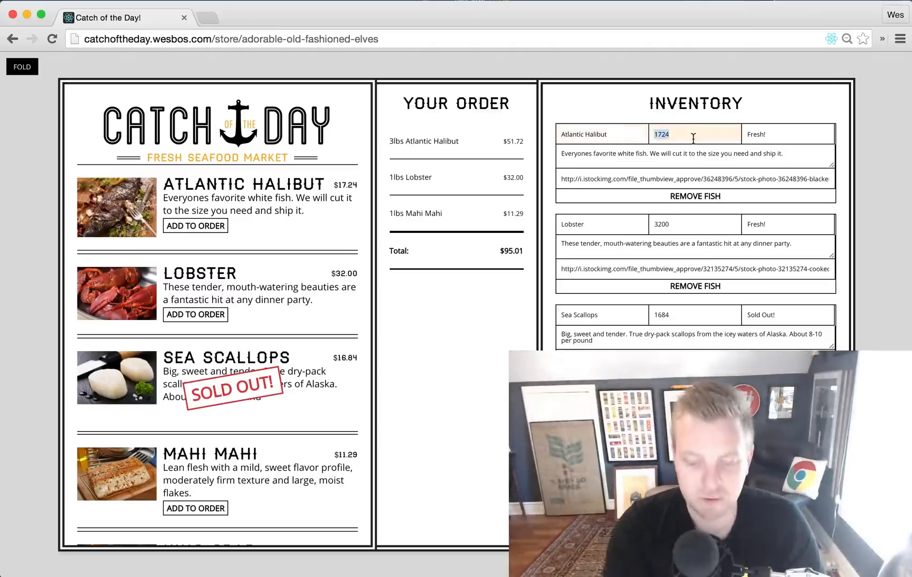
- Enter 2000 as the Atlantic Halibut price, making it $20.00 and the total $103.29
{"action": "type", "text": "2000"}
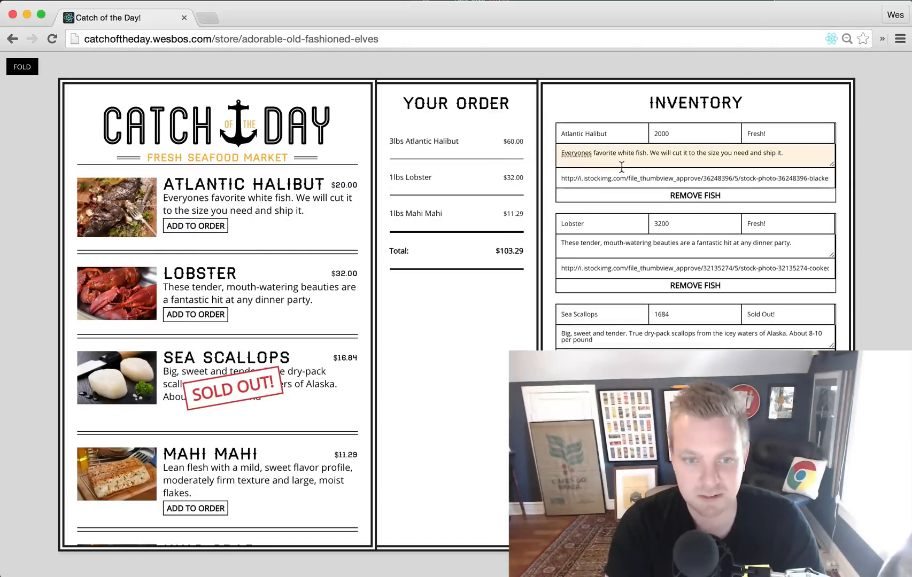
{"action": "scroll", "scroll_direction": "down", "scroll_amount": 3}
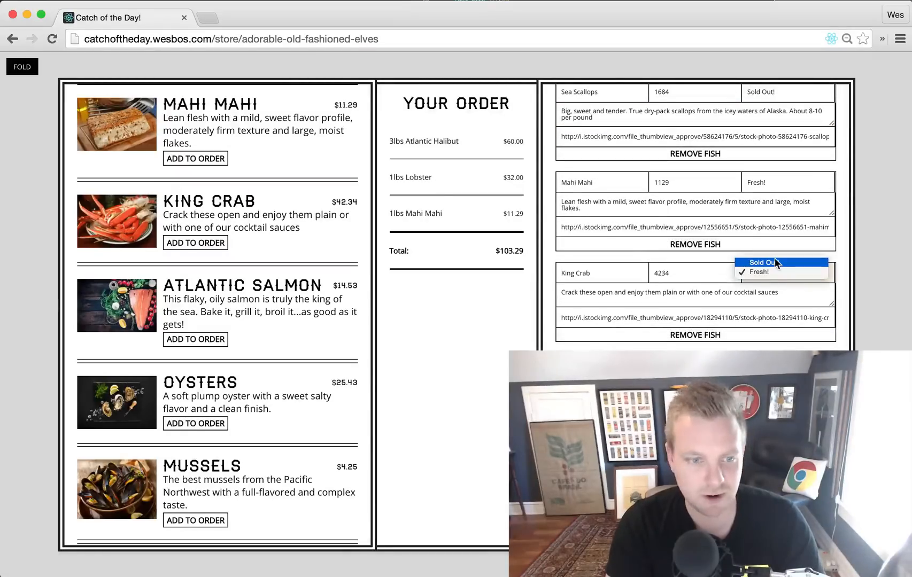
{"action": "left_click", "coordinate": [760, 263]}
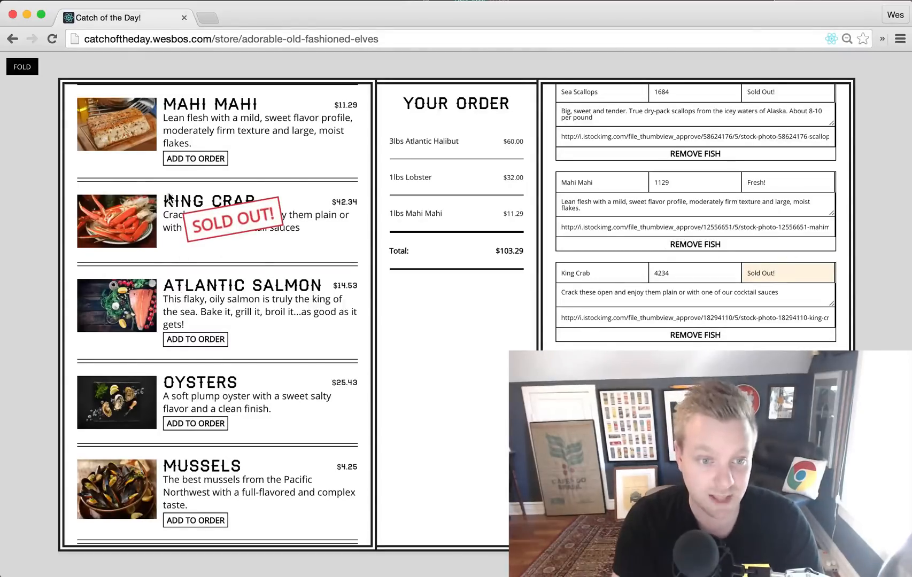
{"action": "left_click", "coordinate": [788, 273]}
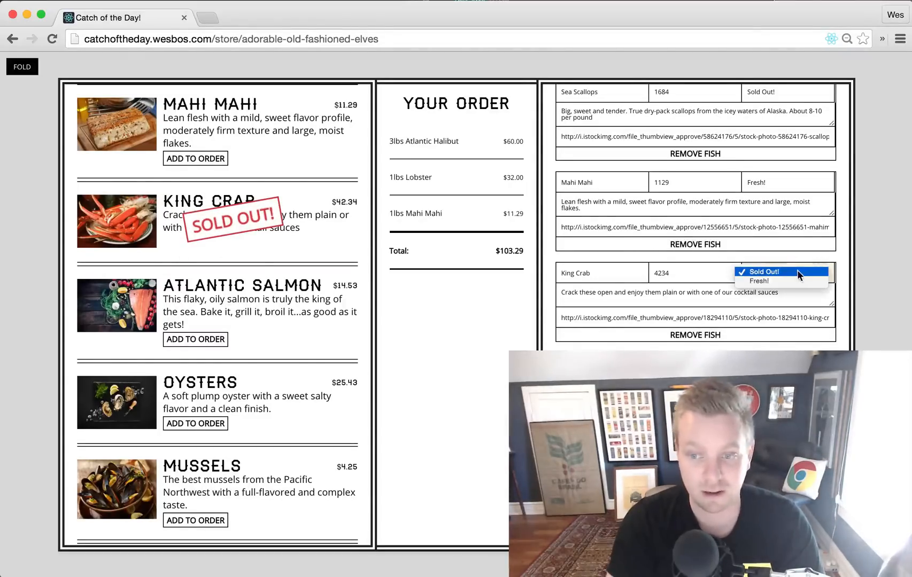
{"action": "left_click", "coordinate": [758, 280]}
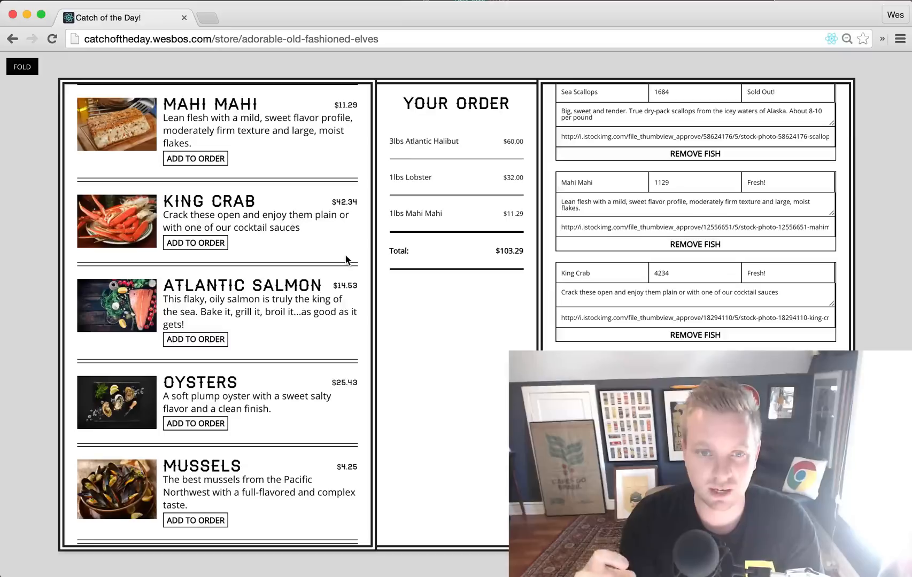
{"action": "mouse_move", "coordinate": [335, 244]}
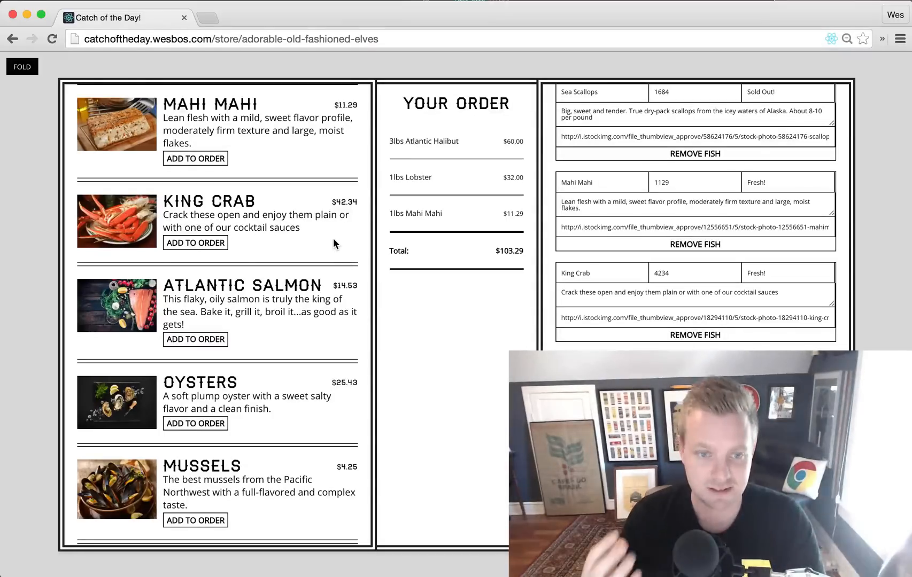
{"action": "scroll", "scroll_direction": "up", "scroll_amount": 3}
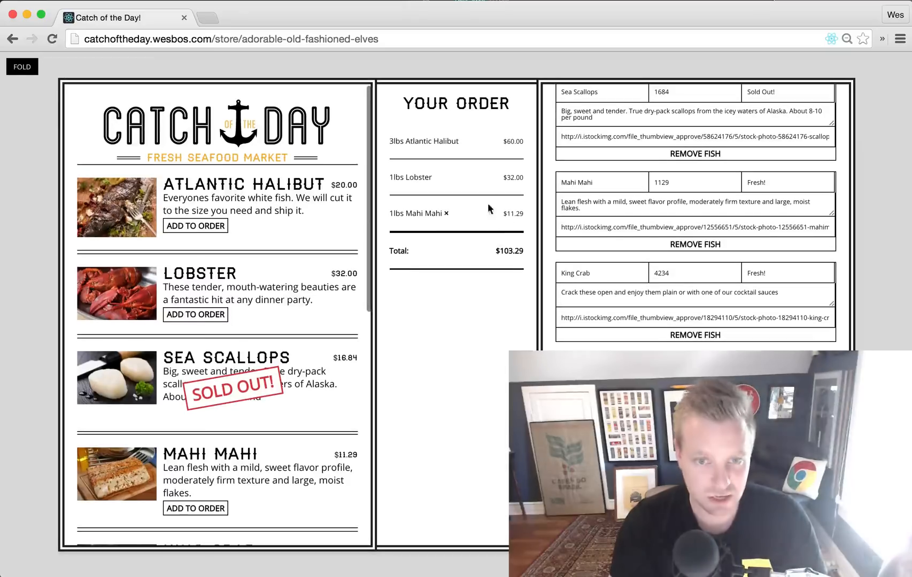
{"action": "left_click", "coordinate": [447, 214]}
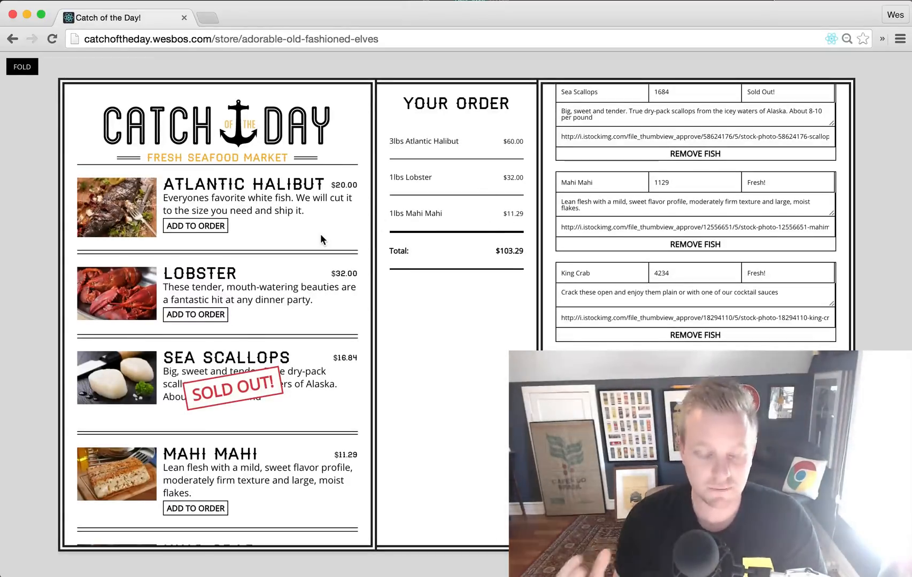